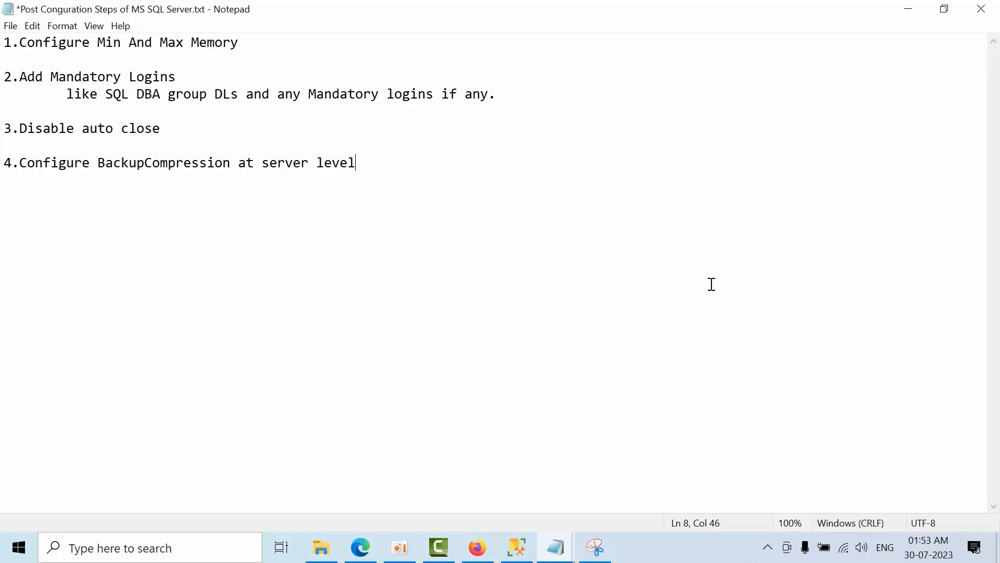
pyautogui.moveTo(346, 200)
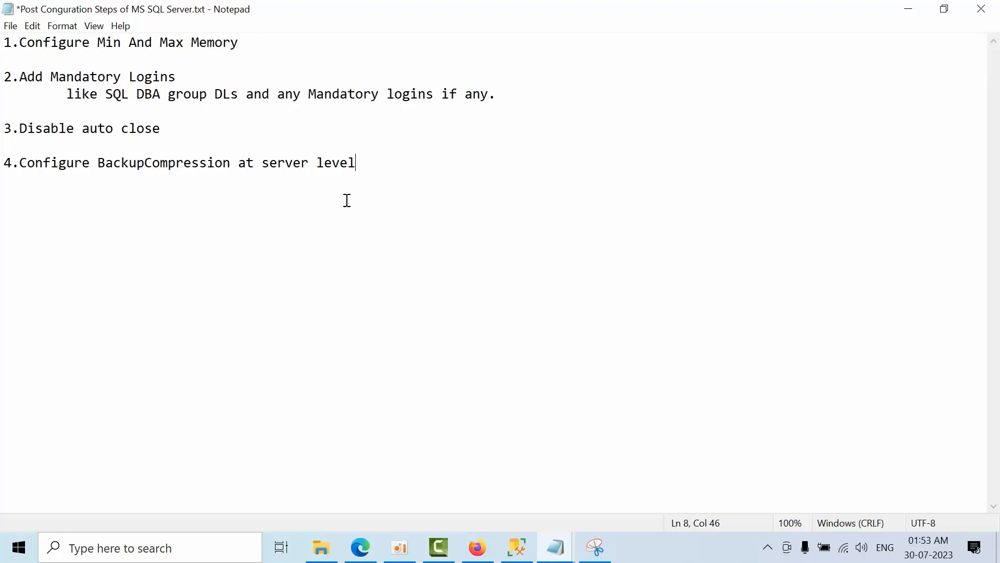
# Highlight the checklist's auto close and backup compression steps in Notepad, then switch to SSMS
pyautogui.moveTo(355, 162); pyautogui.dragTo(0, 94)
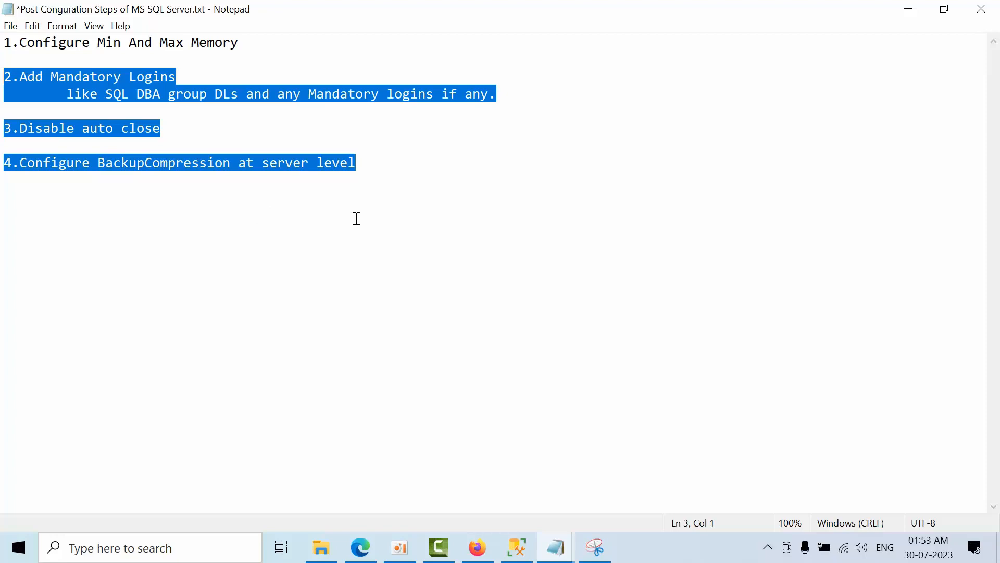
pyautogui.click(498, 434)
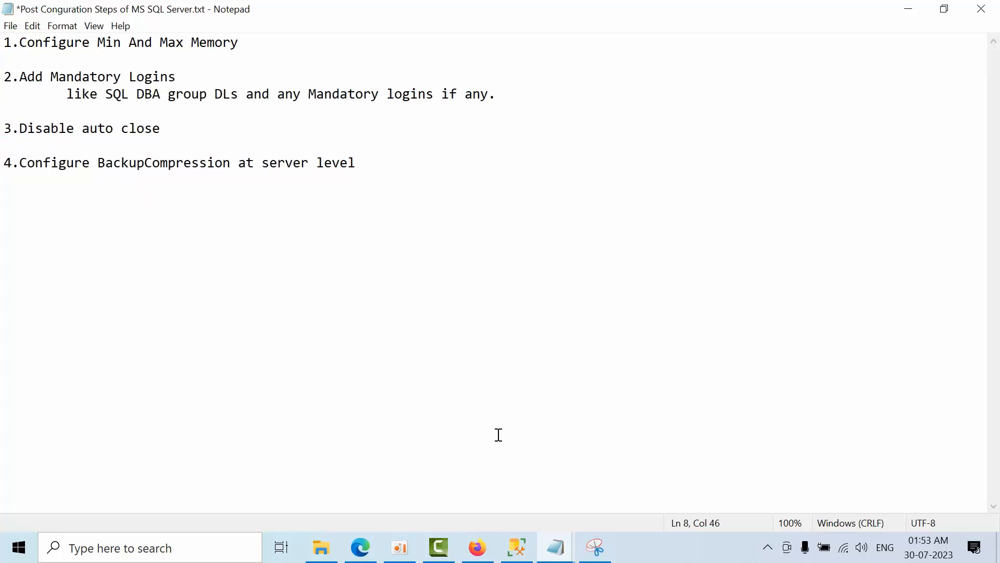
pyautogui.click(594, 548)
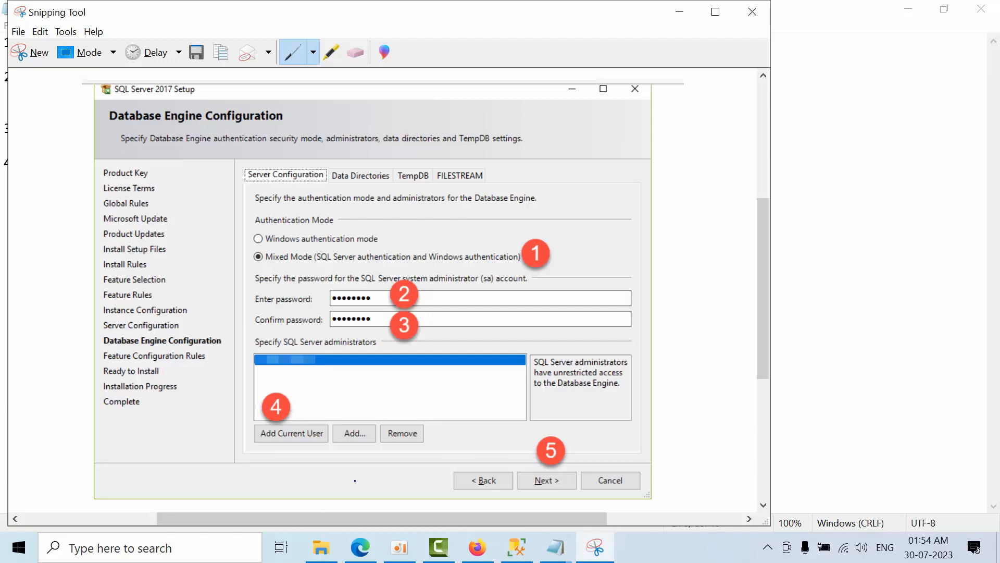
pyautogui.moveTo(680, 11)
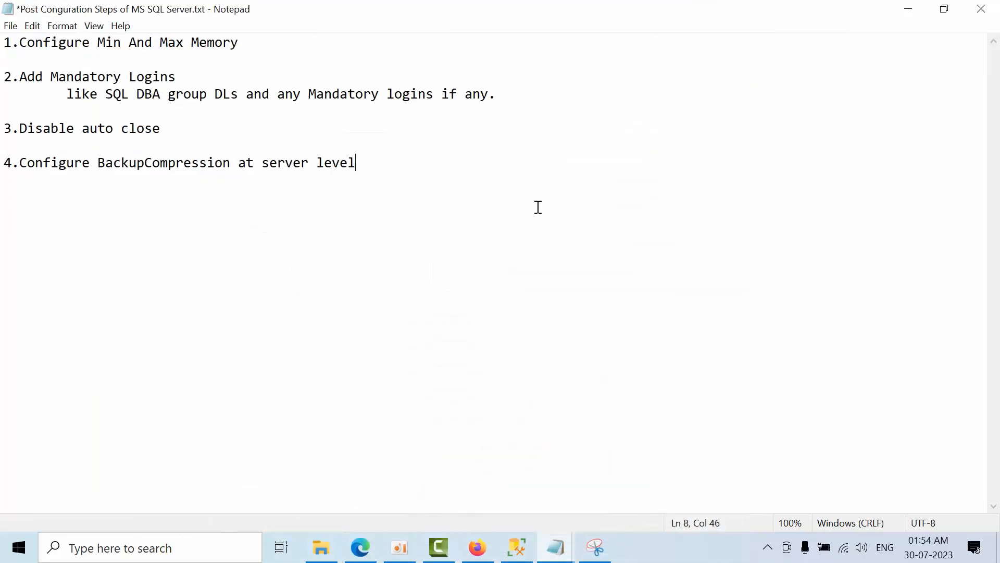
pyautogui.moveTo(65, 97)
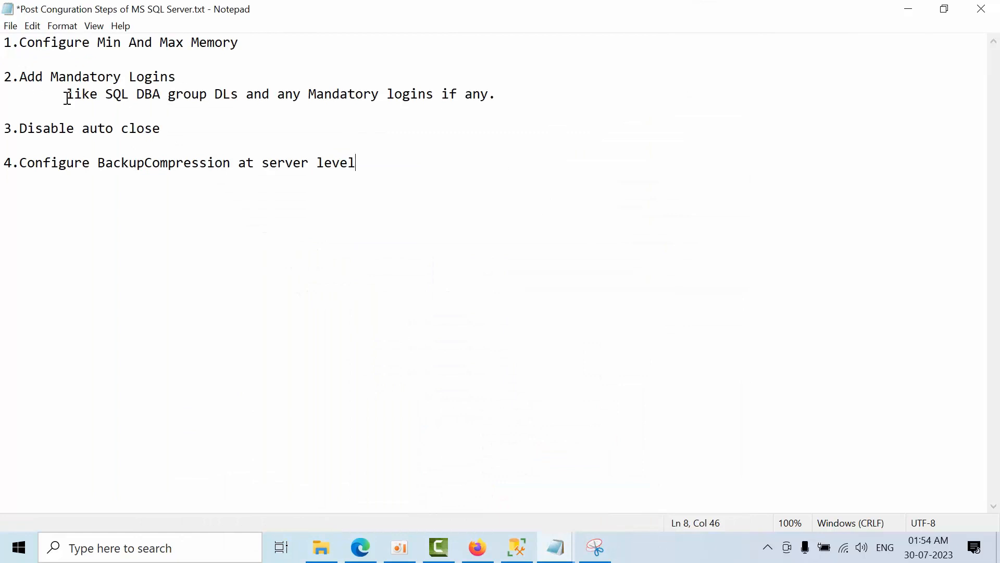
pyautogui.moveTo(187, 119)
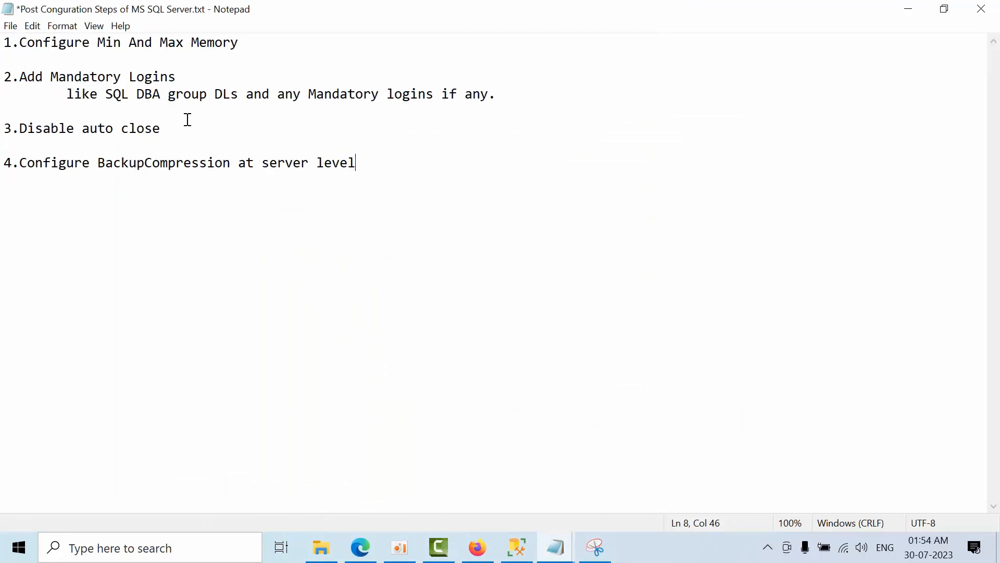
pyautogui.moveTo(319, 108)
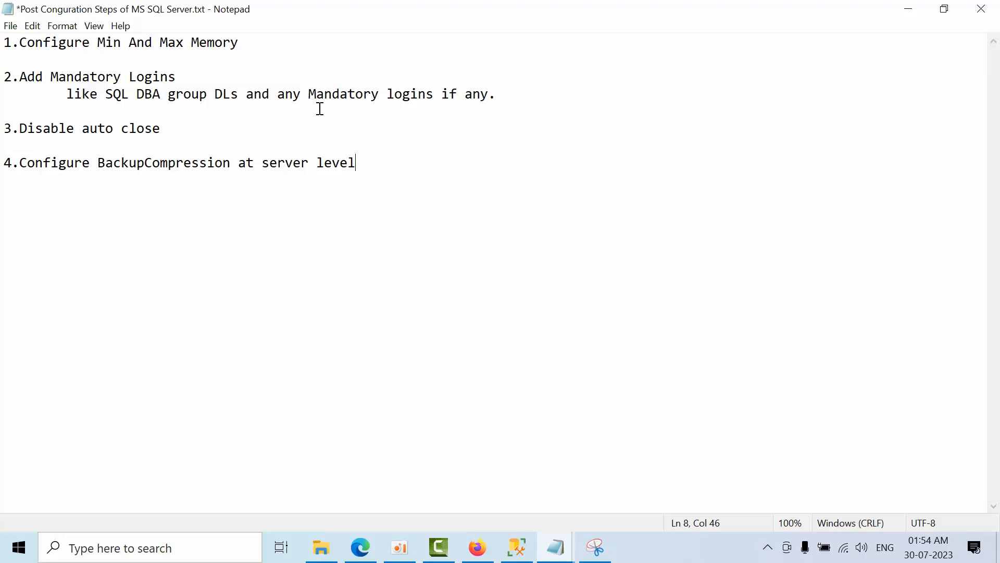
pyautogui.moveTo(168, 142)
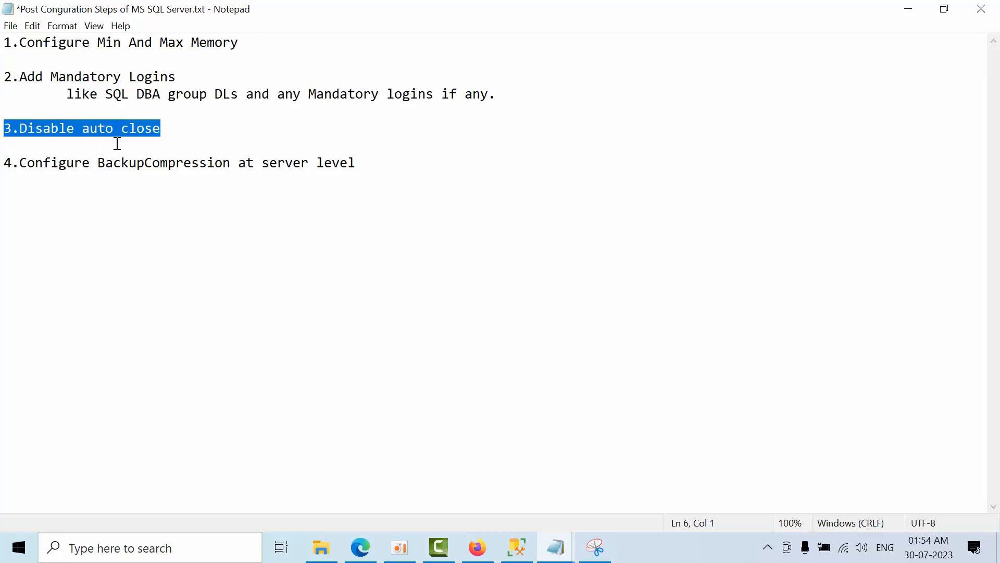
# Deselect the Disable auto close and backup compression lines in the query window
pyautogui.click(169, 128)
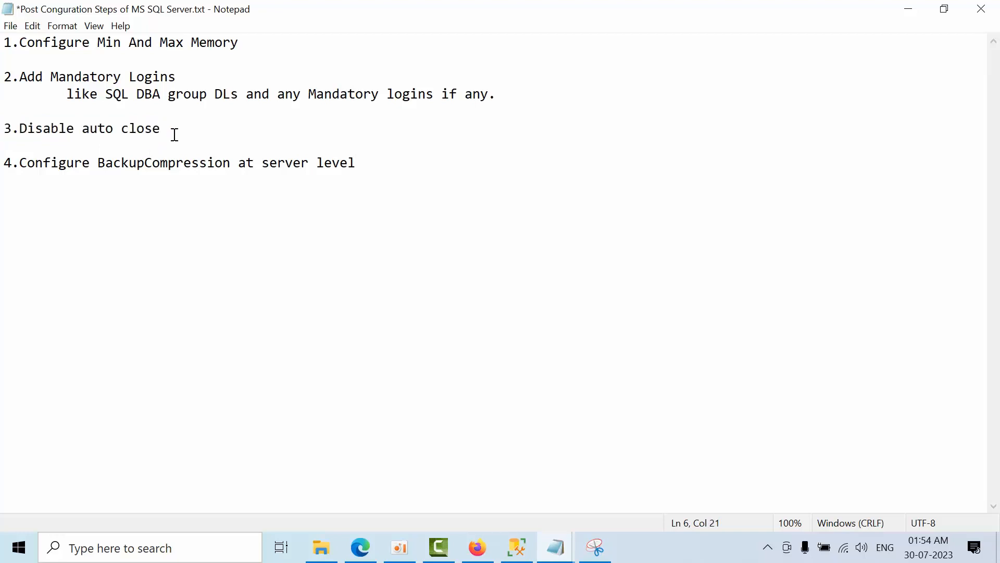
pyautogui.click(161, 128)
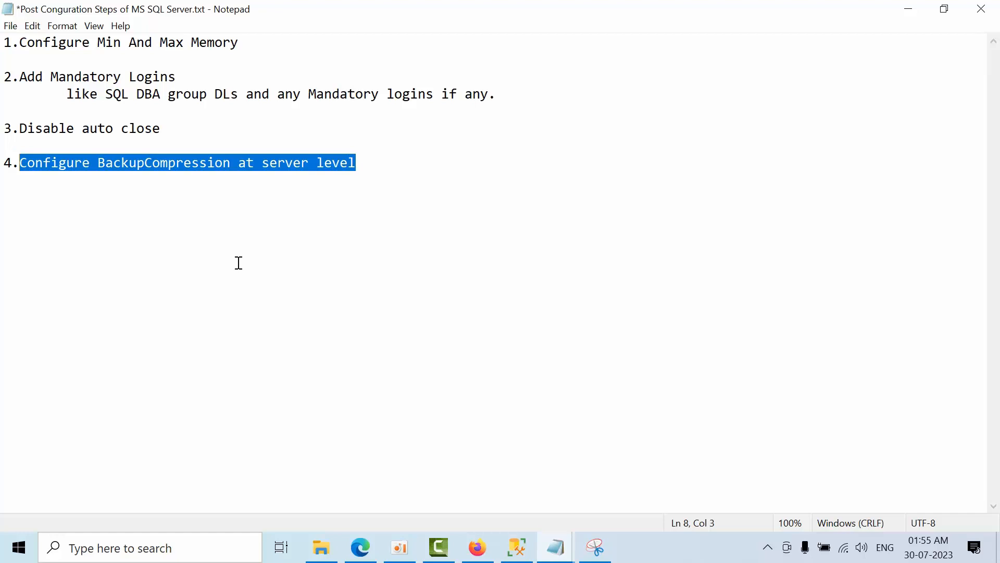
pyautogui.click(517, 547)
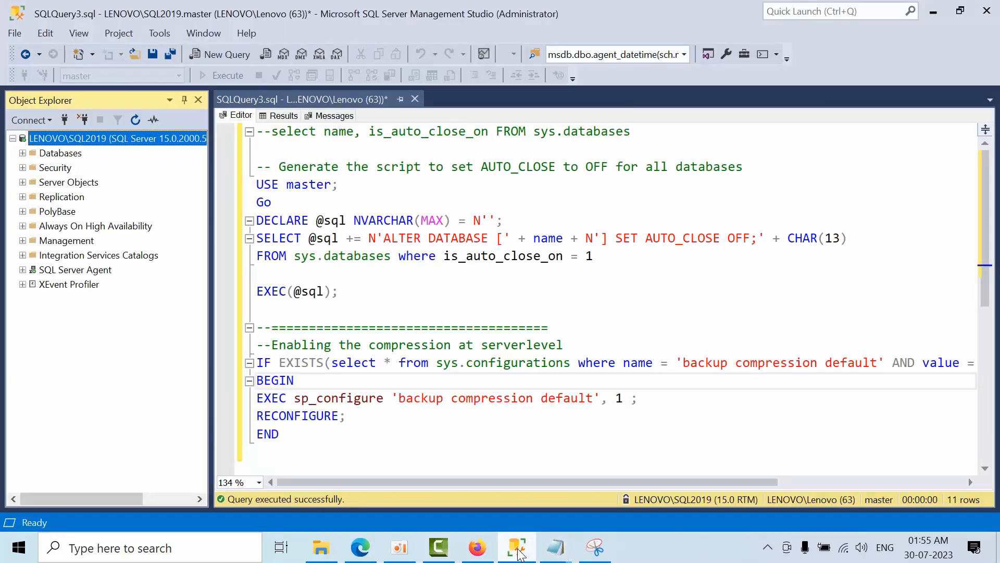
# Inspect the test database's Options page, confirming Auto Close is still on, and cancel
pyautogui.click(60, 153)
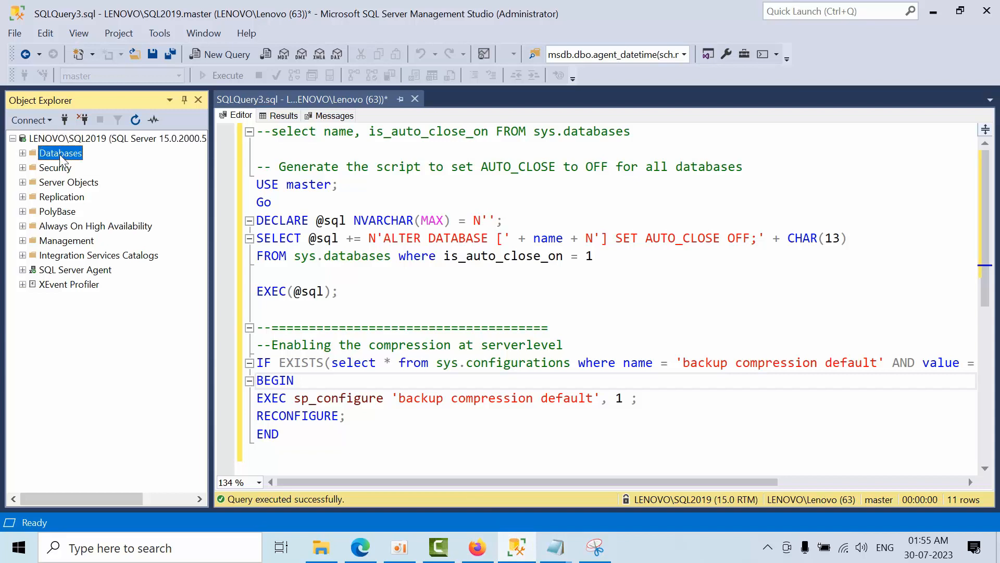
pyautogui.click(22, 153)
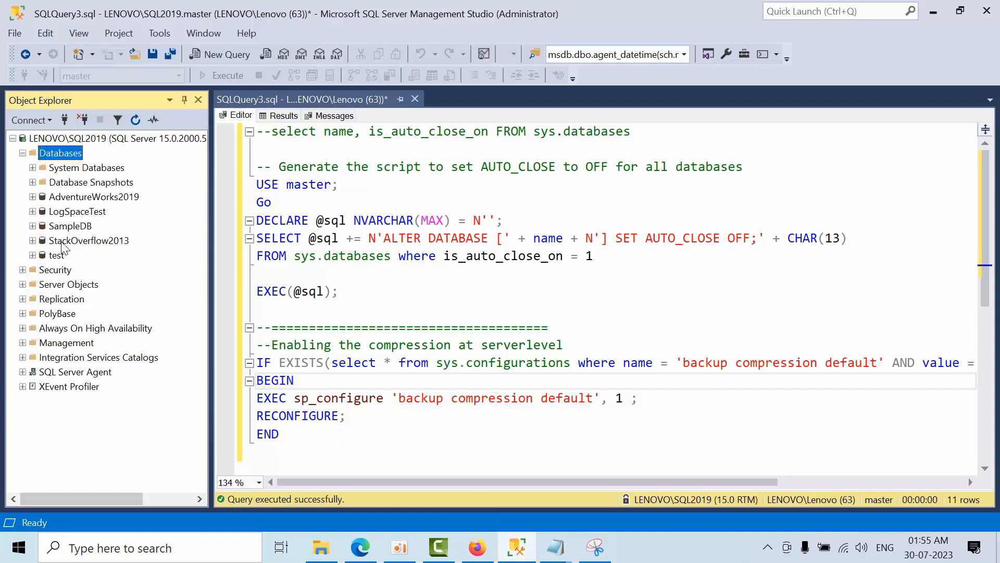
pyautogui.rightClick(57, 255)
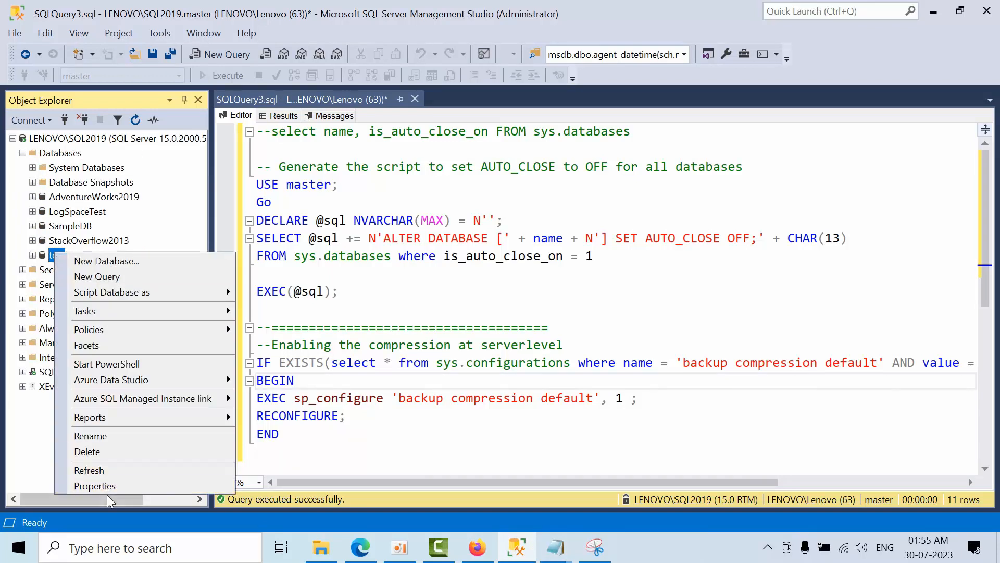
pyautogui.click(94, 486)
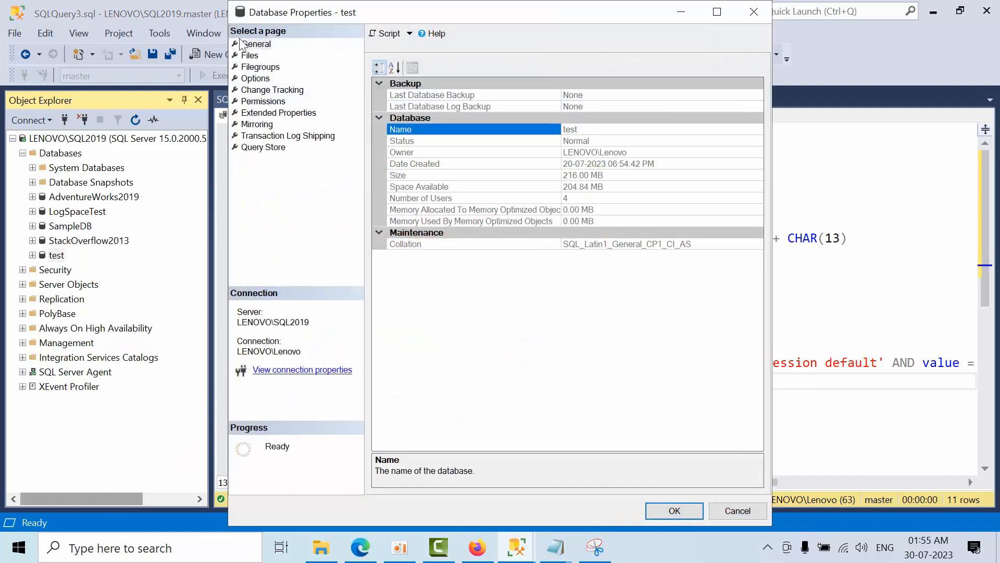
pyautogui.click(255, 78)
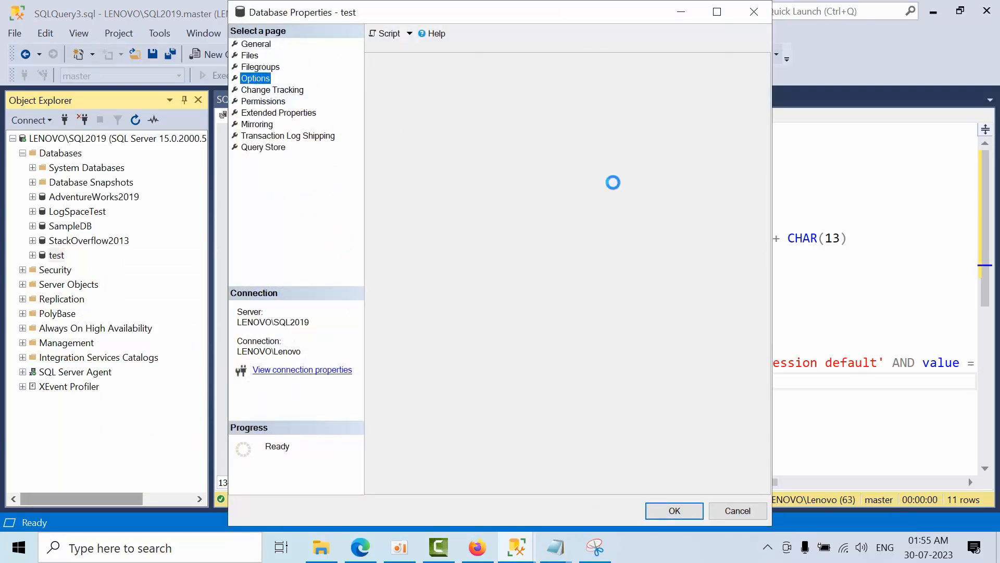
pyautogui.click(255, 78)
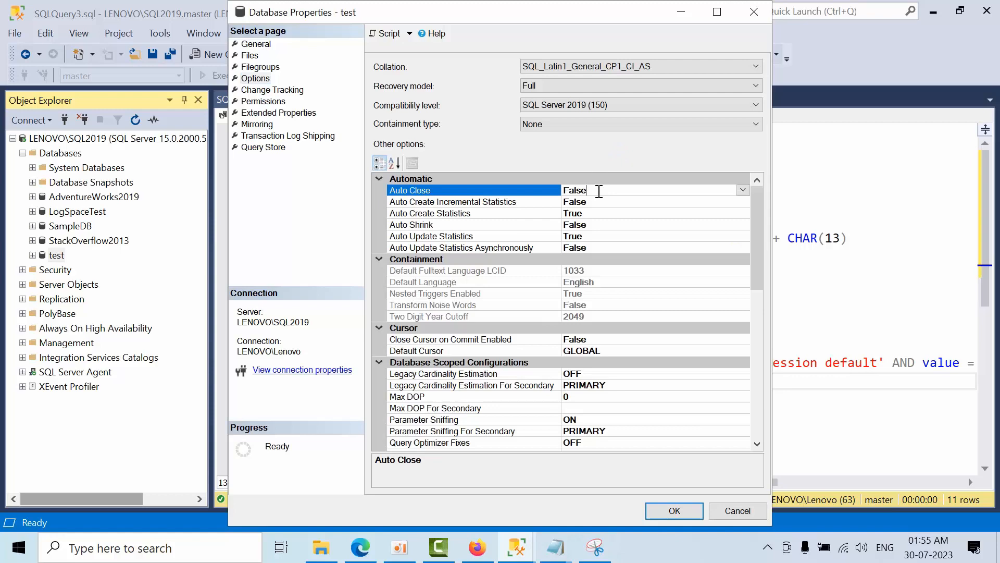
pyautogui.click(737, 510)
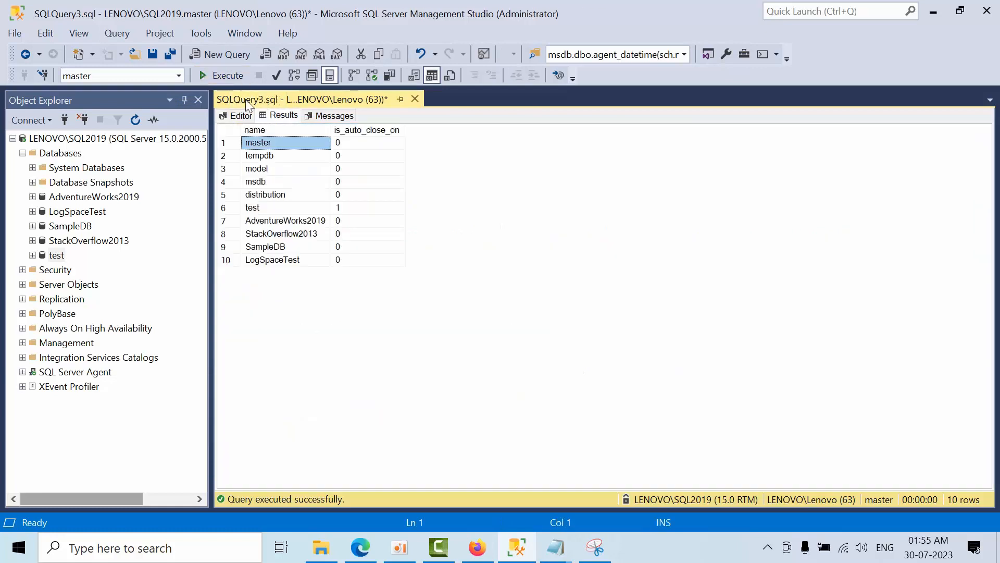
pyautogui.moveTo(343, 214)
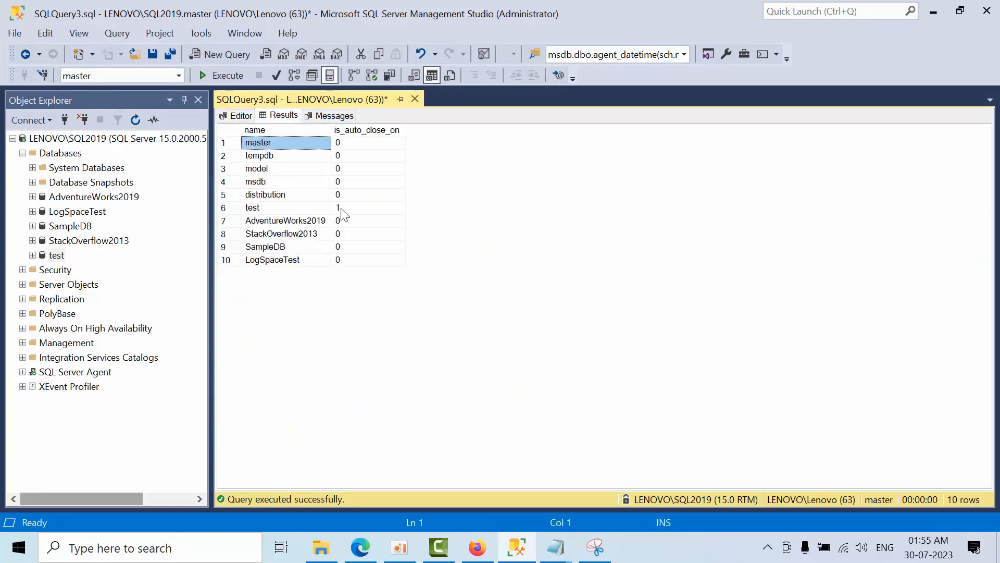
# Run the script turning auto close off, then query sys.databases showing is_auto_close_on off for all ten
pyautogui.click(367, 208)
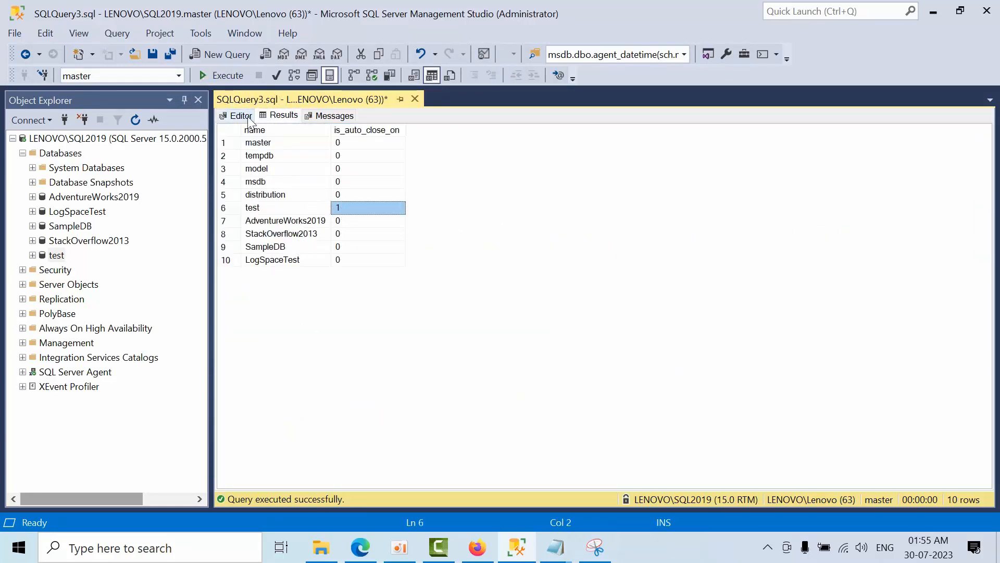
pyautogui.click(240, 115)
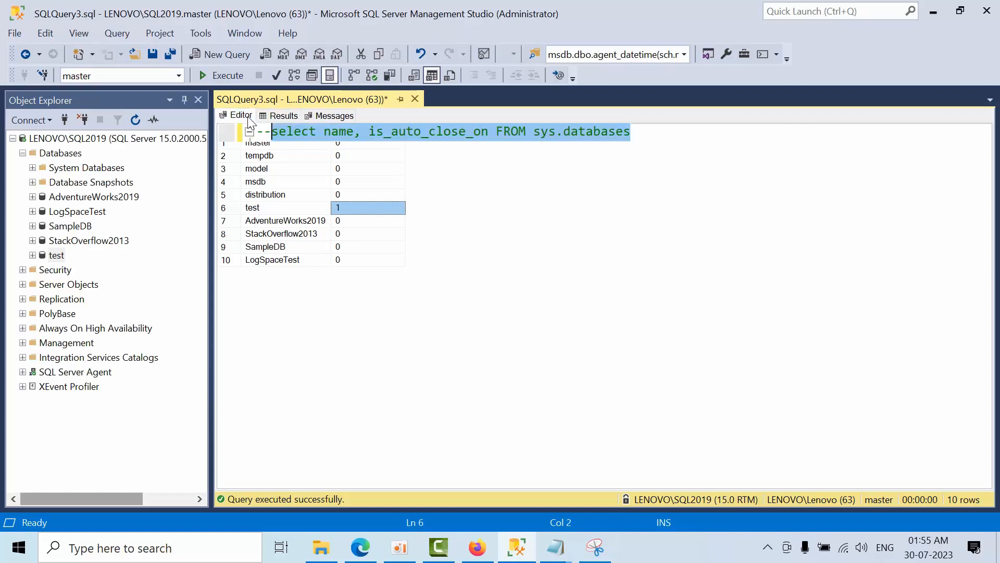
pyautogui.click(241, 116)
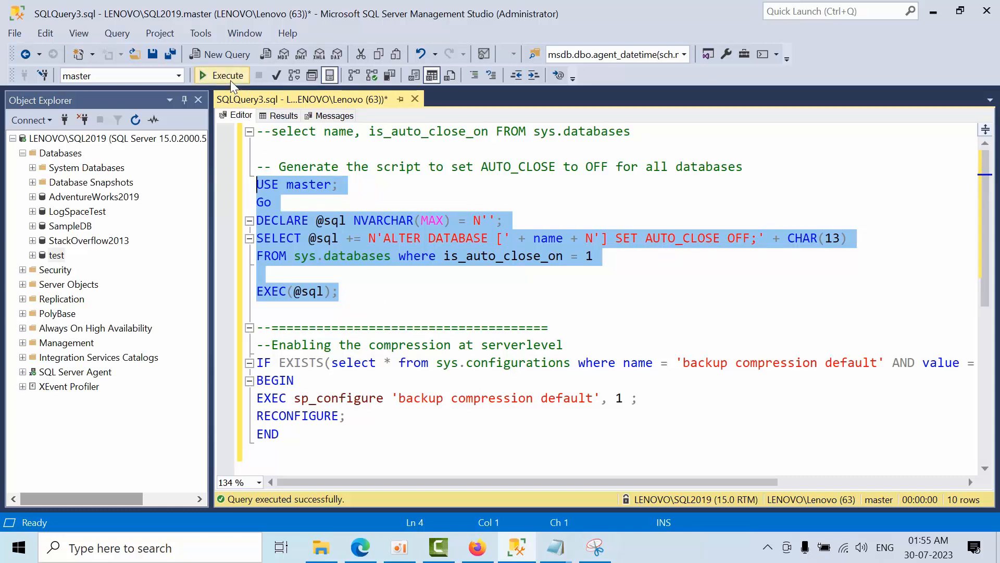
pyautogui.click(222, 75)
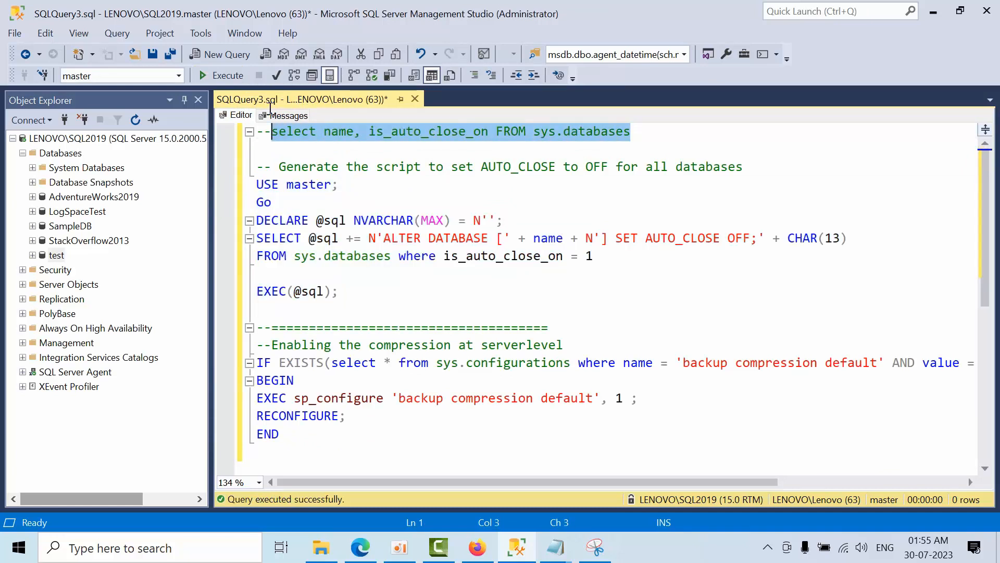
pyautogui.click(227, 75)
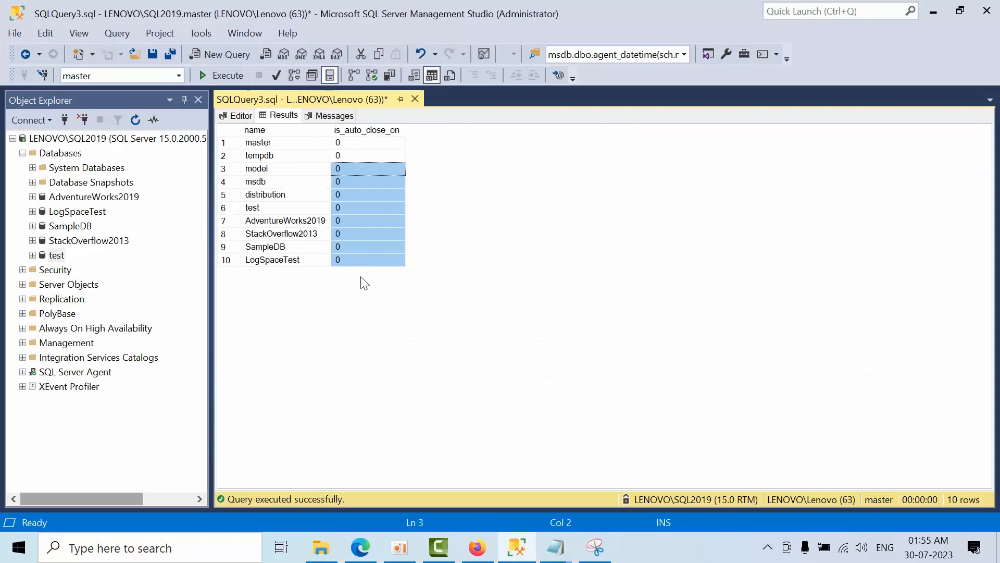
pyautogui.moveTo(534, 270)
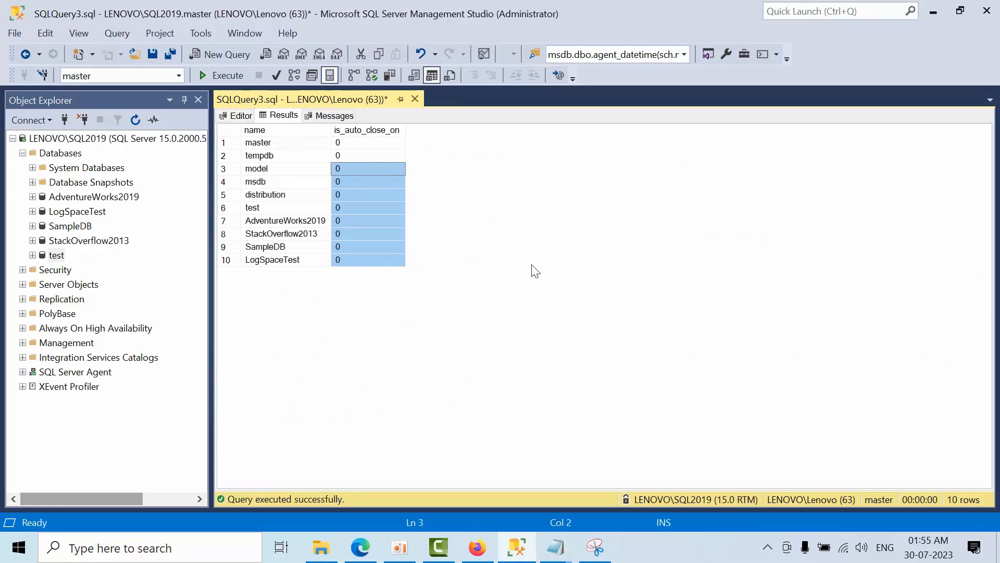
# In server Properties > Database Settings, clear the Compress backup option and confirm
pyautogui.click(241, 115)
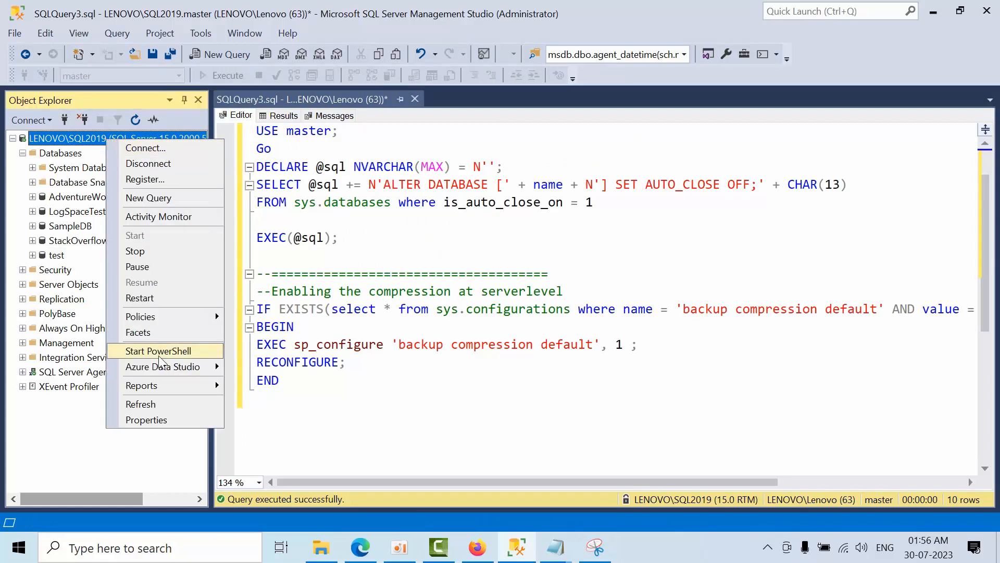
pyautogui.click(146, 420)
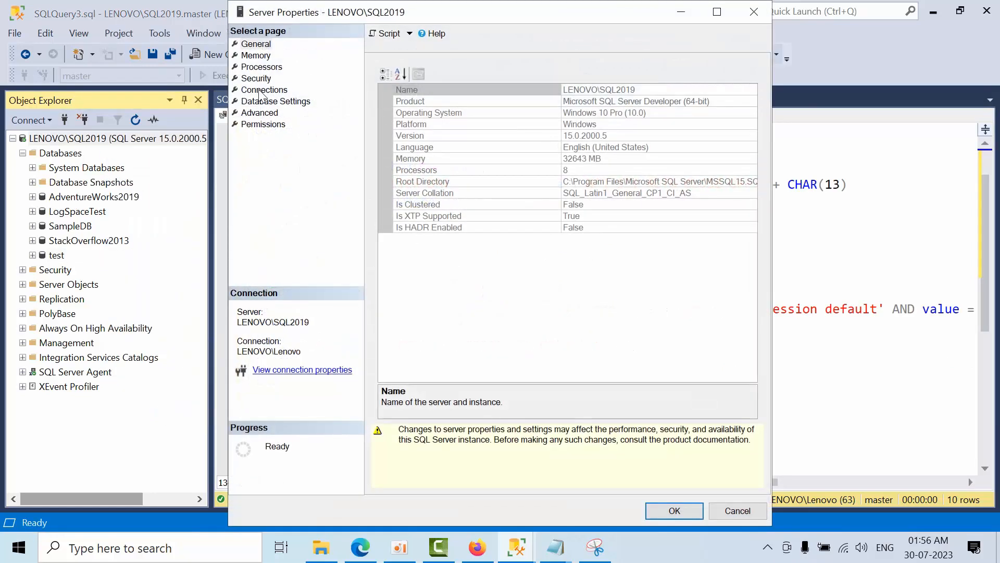
pyautogui.click(275, 100)
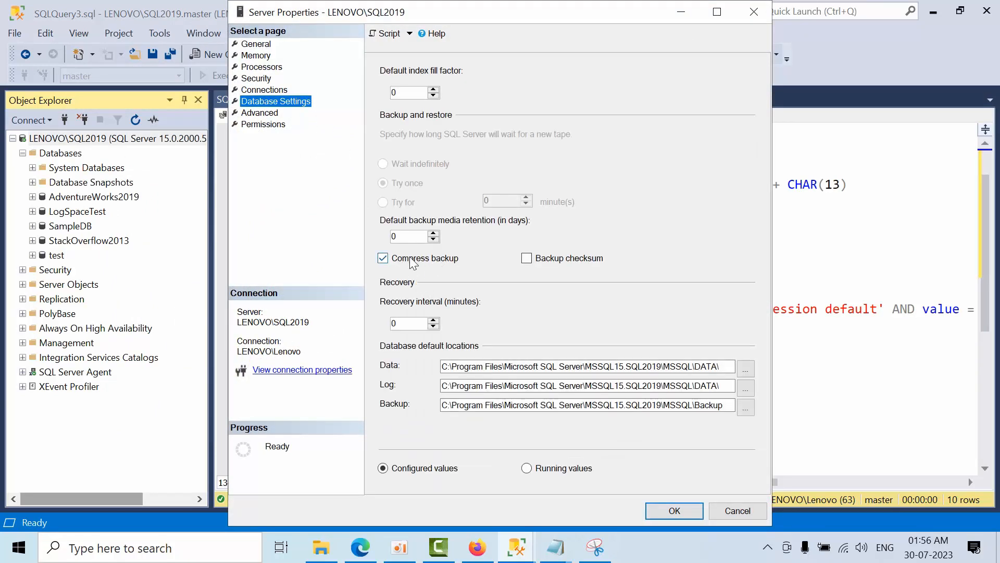
pyautogui.click(383, 258)
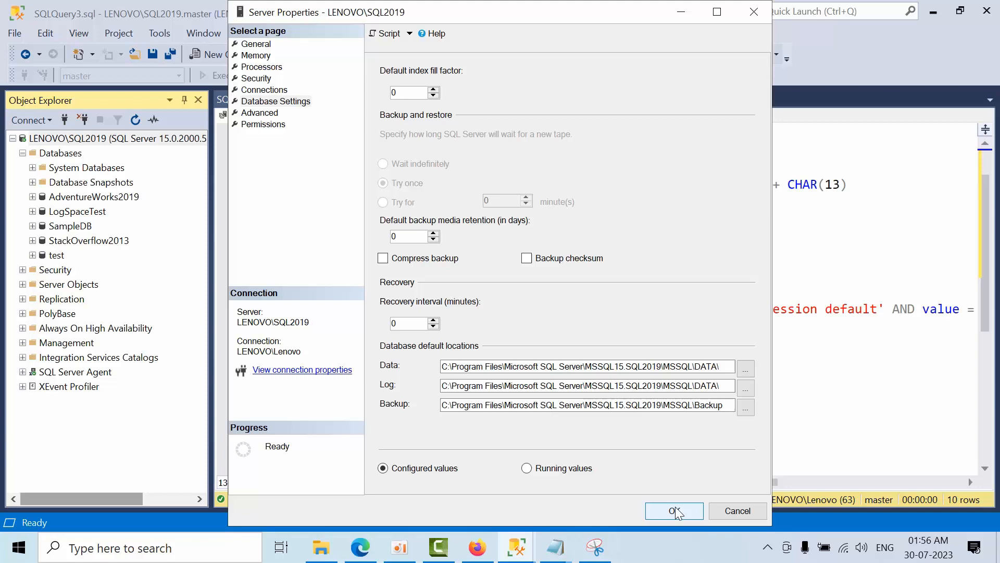
pyautogui.click(674, 511)
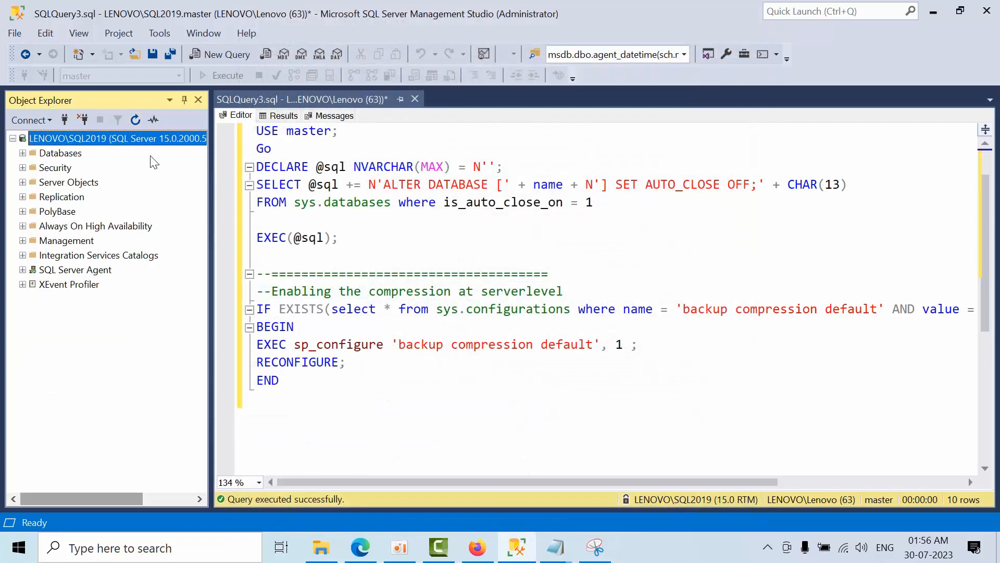
# Run the sp_configure backup compression script (0 to 1) and verify Compress backup is ticked in server properties
pyautogui.click(364, 398)
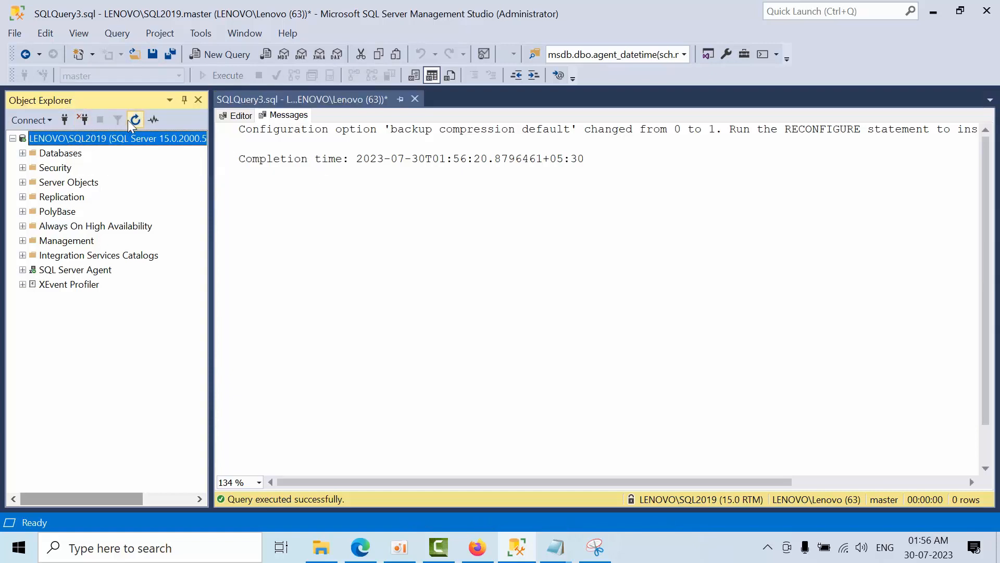
pyautogui.rightClick(115, 138)
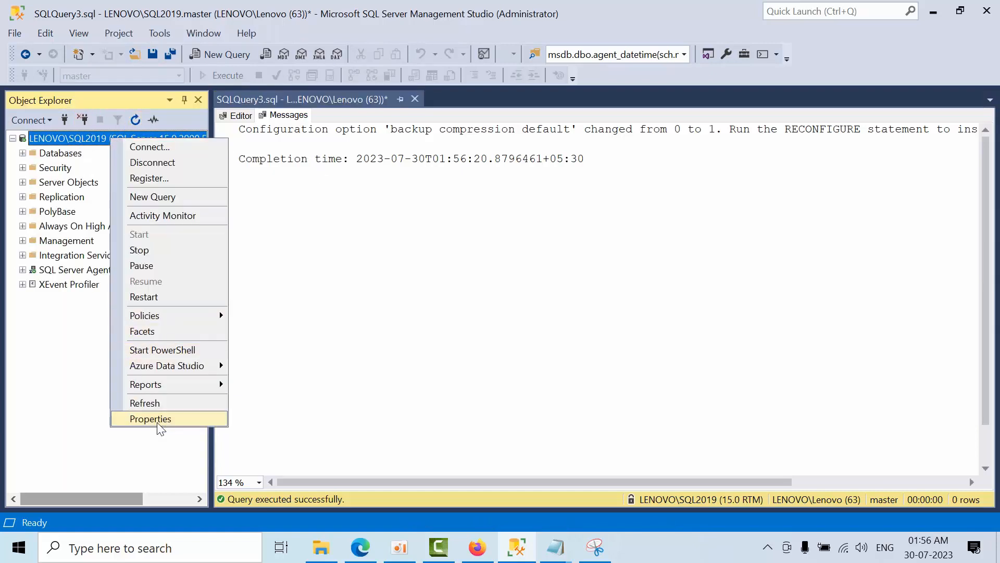
pyautogui.click(150, 419)
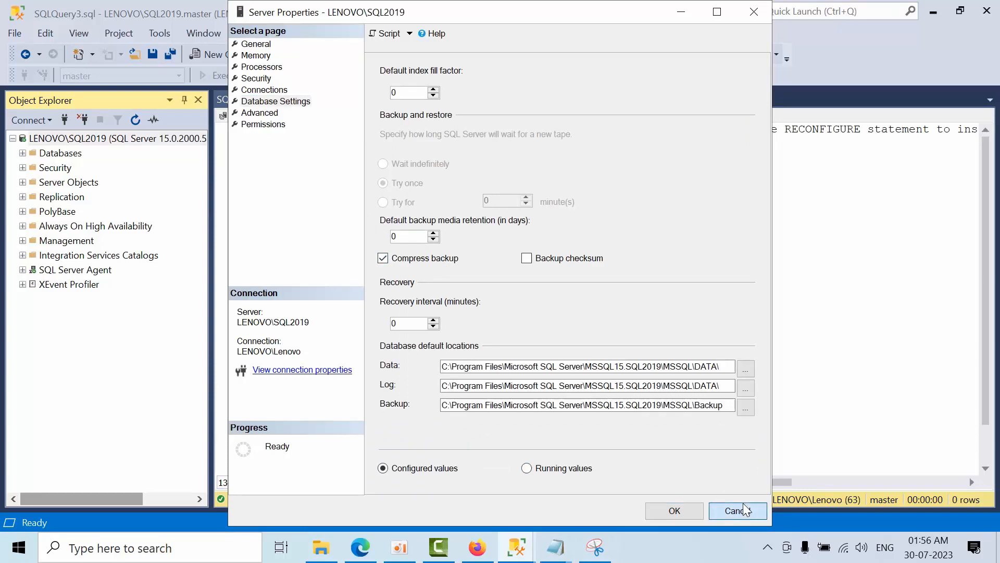
pyautogui.click(738, 510)
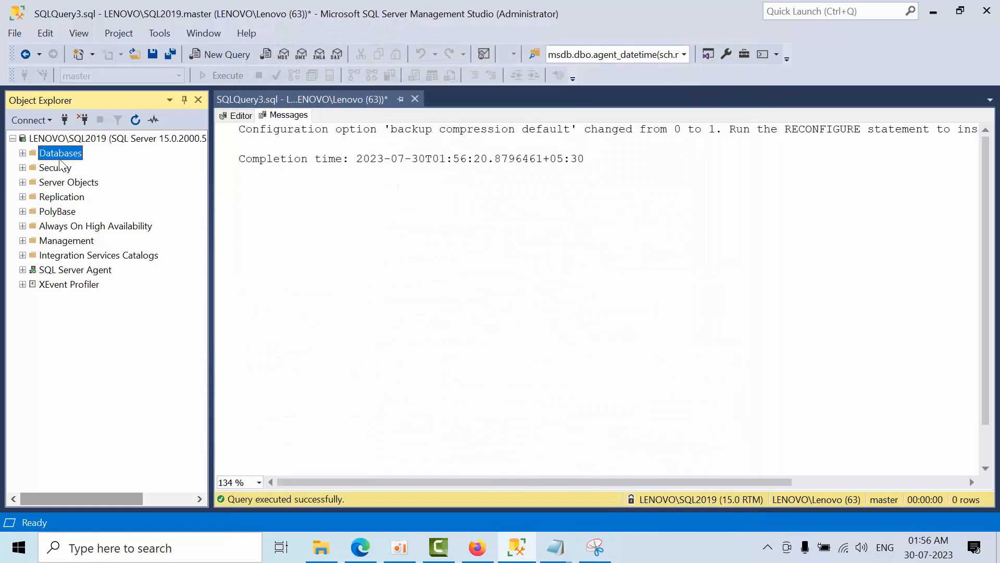
pyautogui.rightClick(62, 225)
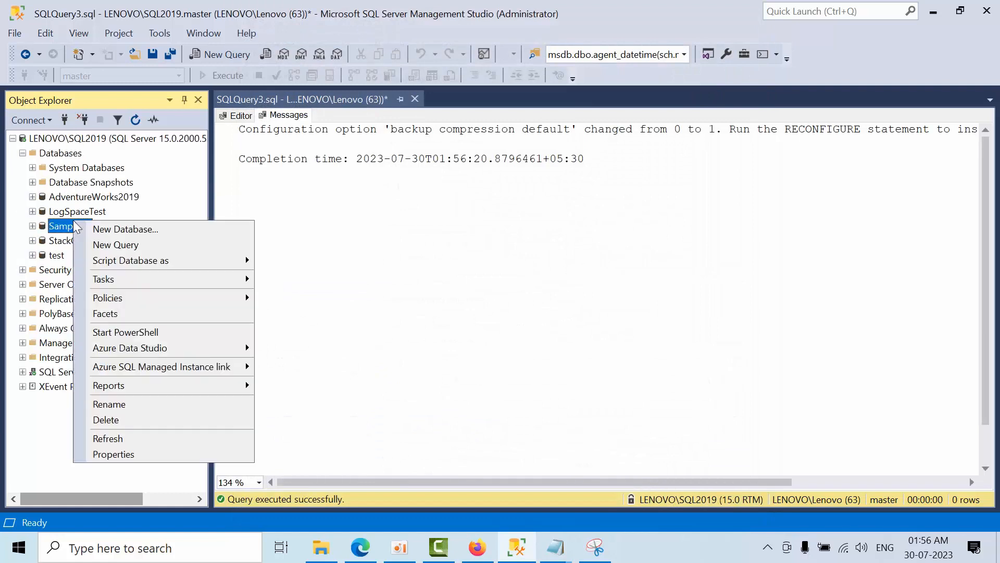
pyautogui.click(338, 227)
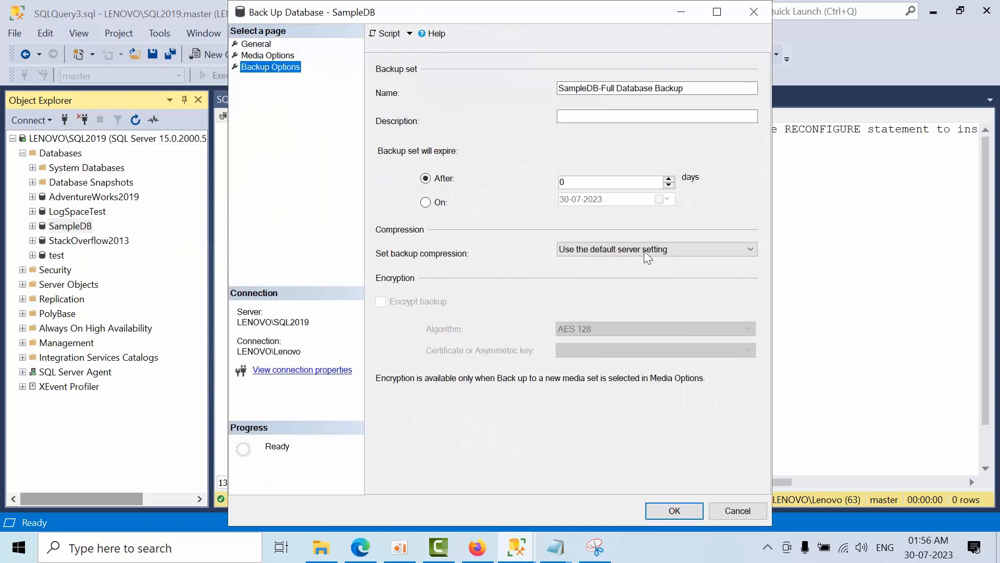
pyautogui.click(656, 249)
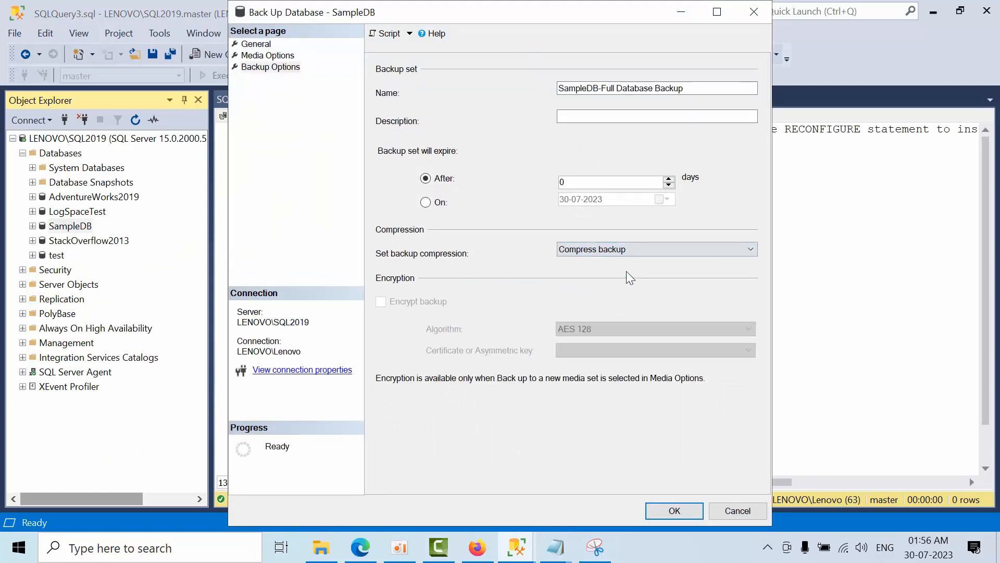
pyautogui.click(387, 33)
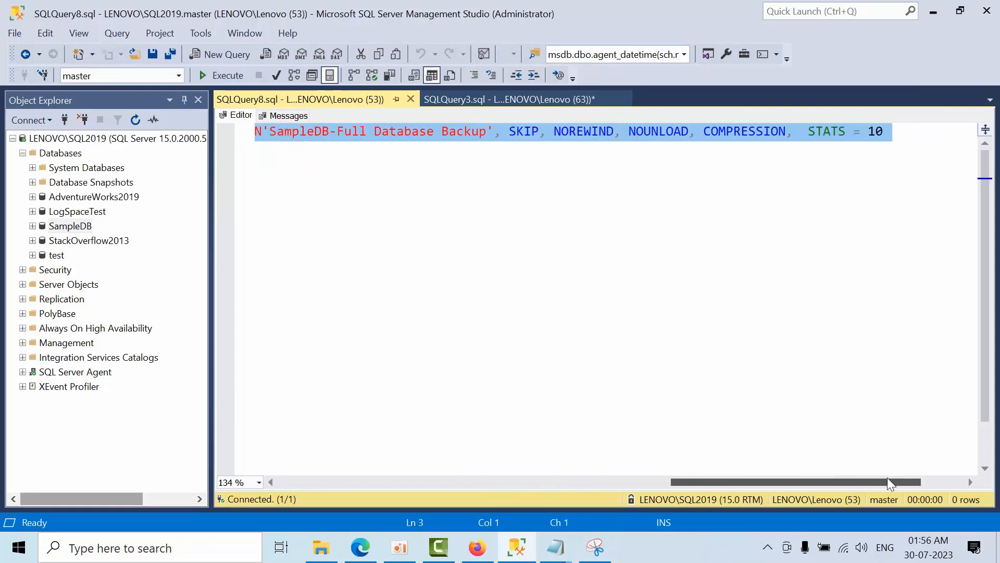
pyautogui.click(666, 131)
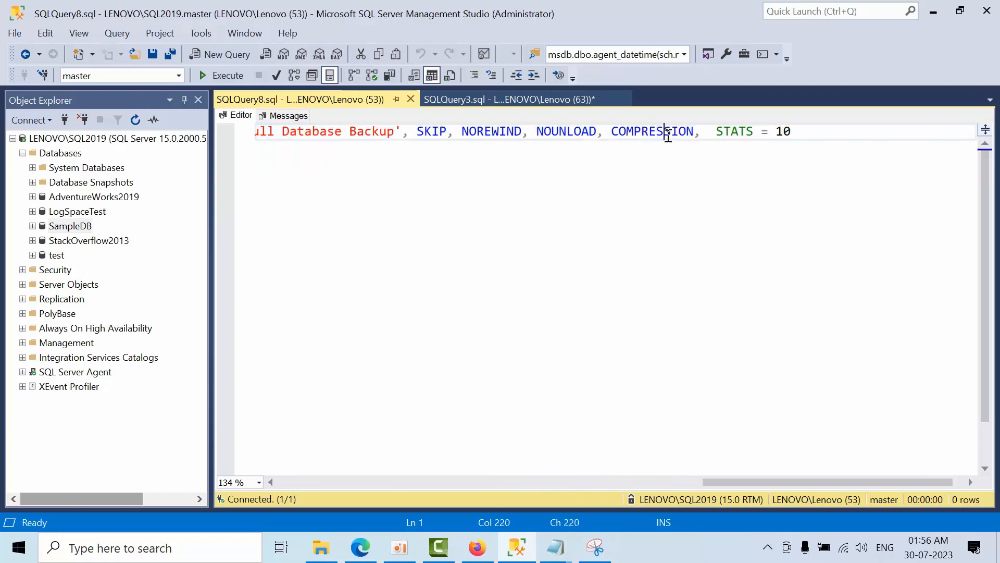
pyautogui.doubleClick(651, 131)
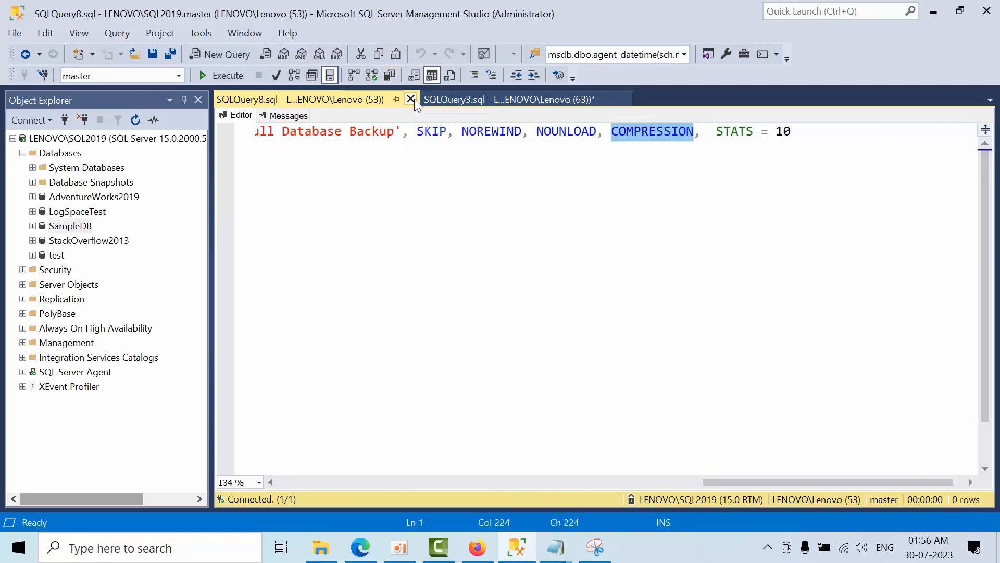
pyautogui.click(410, 99)
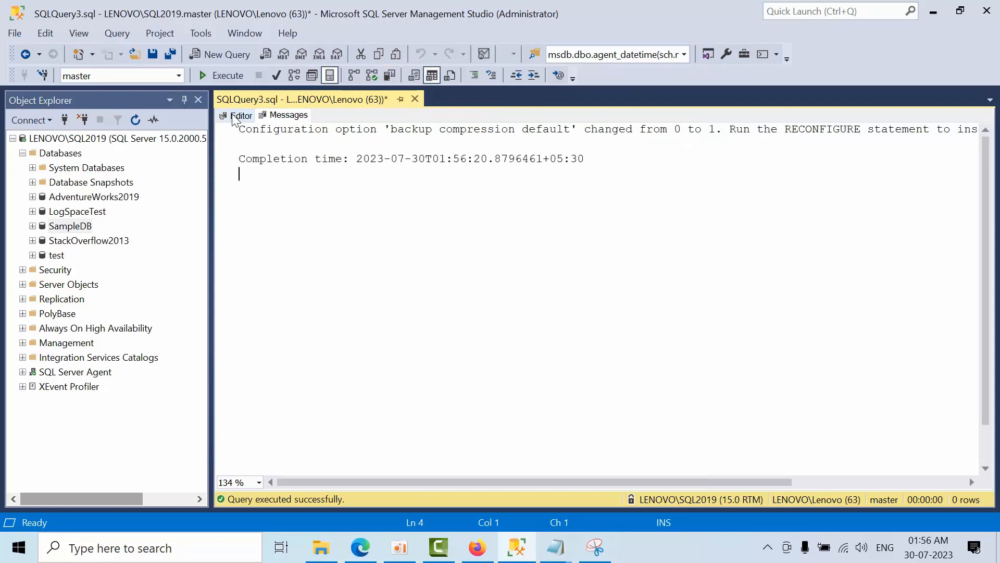
# Select the whole auto-close and backup compression script with Ctrl+A, then deselect it
pyautogui.click(241, 114)
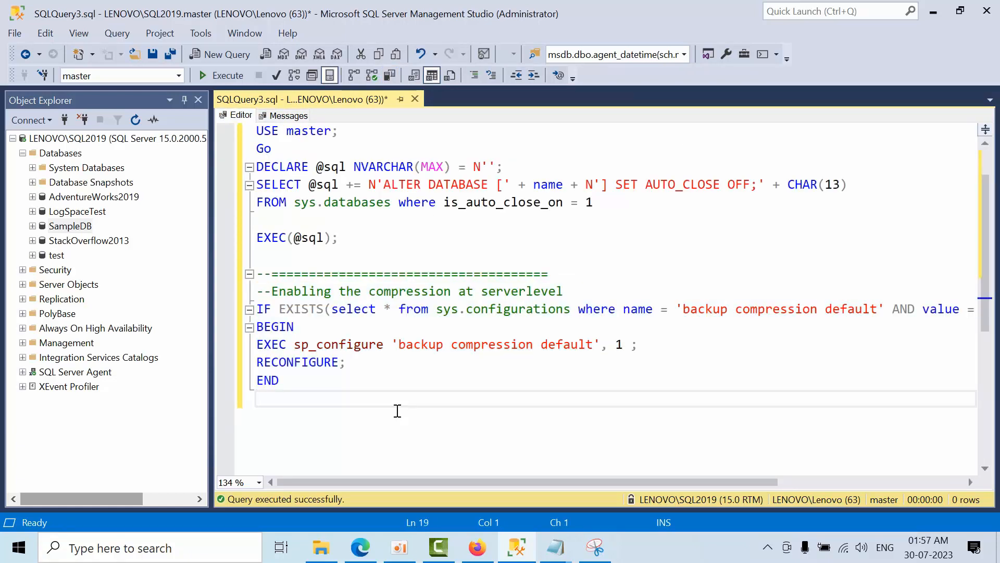
pyautogui.click(262, 398)
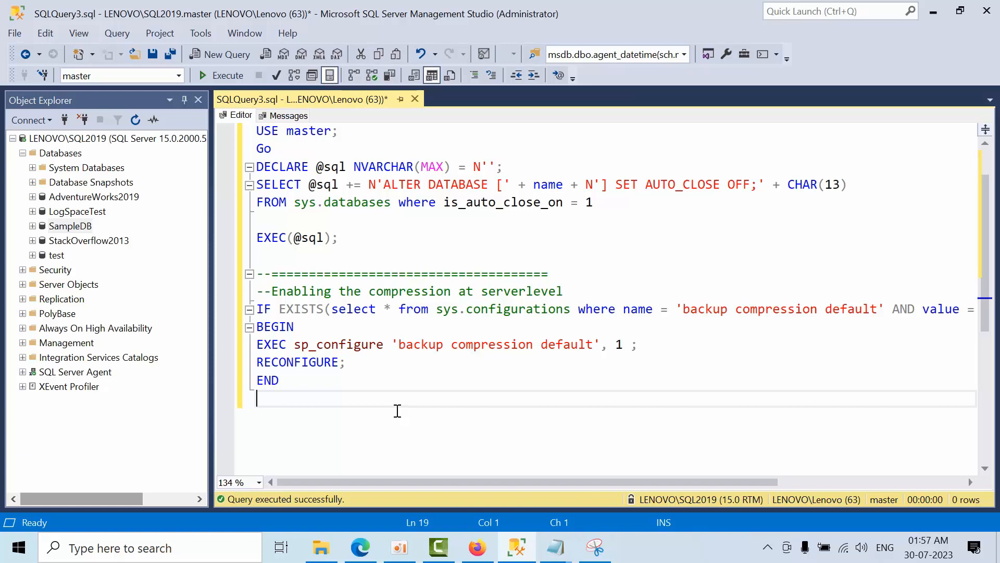
pyautogui.press('ctrl+a')
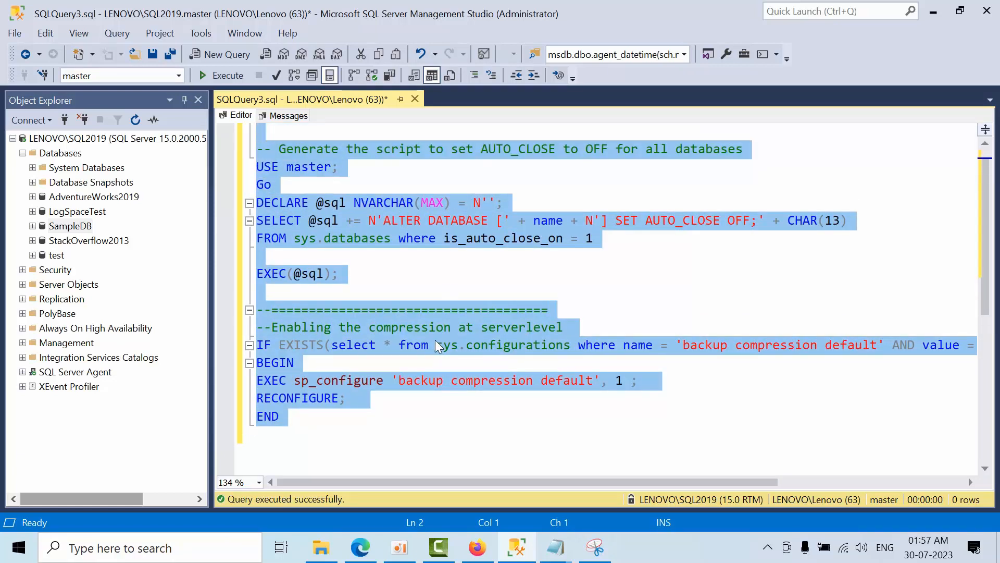
pyautogui.moveTo(503, 418)
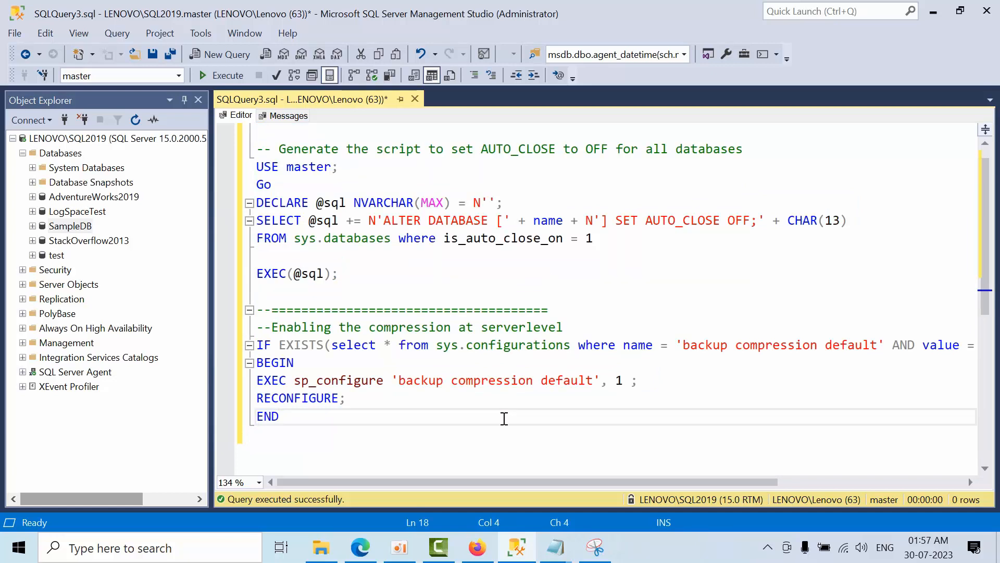
pyautogui.click(281, 417)
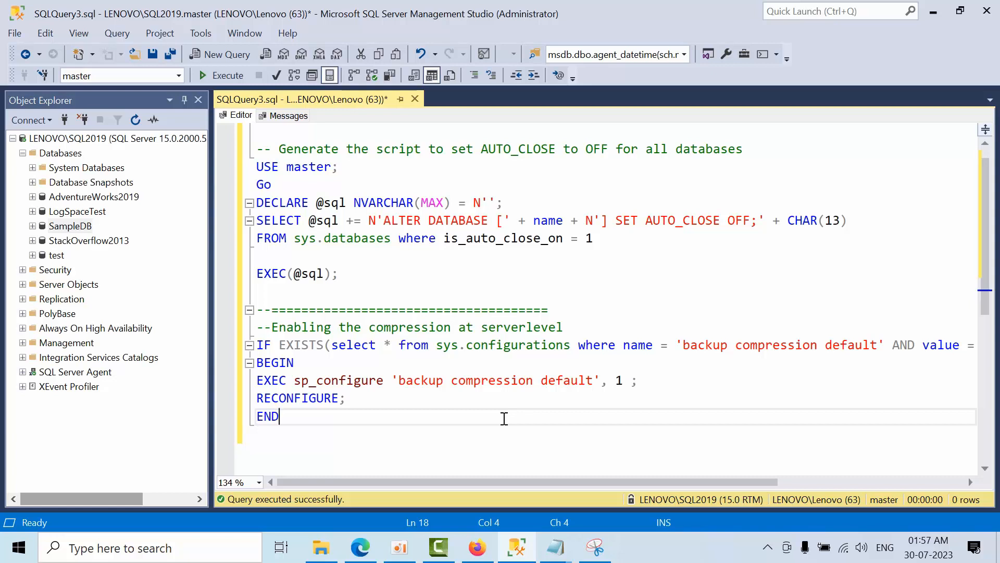